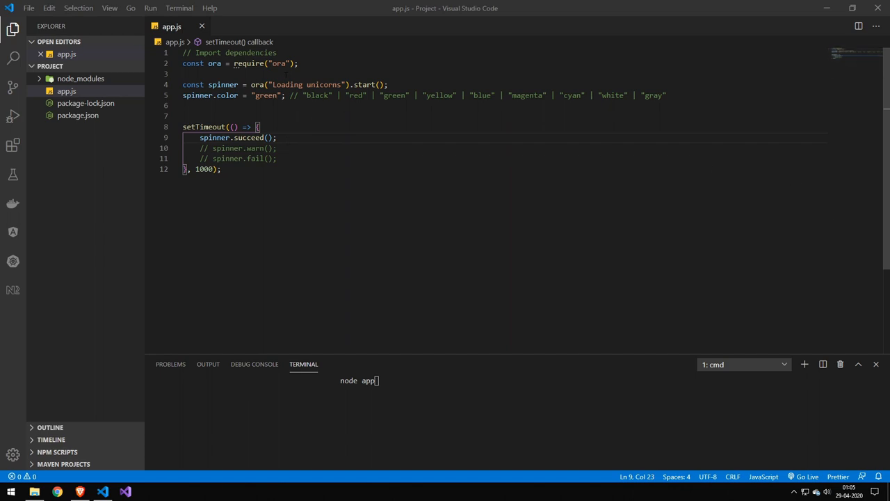
- Select the leftover ora spinner code, including the spinner.succeed() call, for replacement
double_click(258, 84)
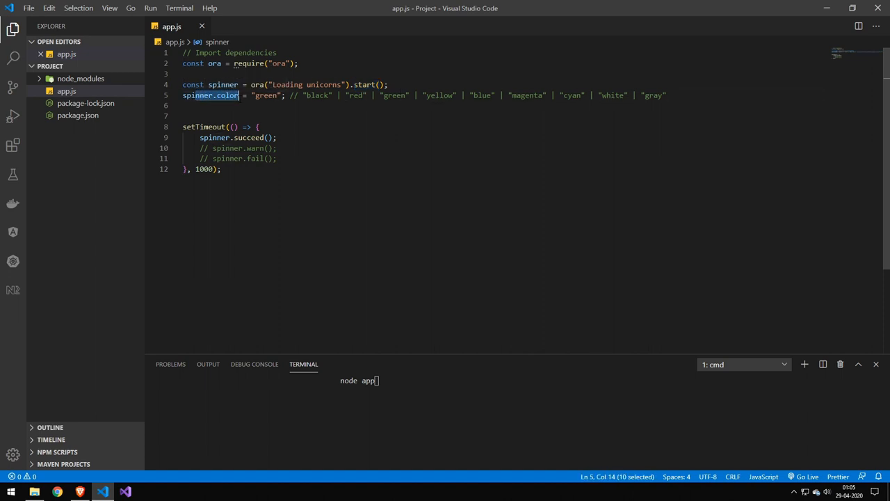
left_click(298, 95)
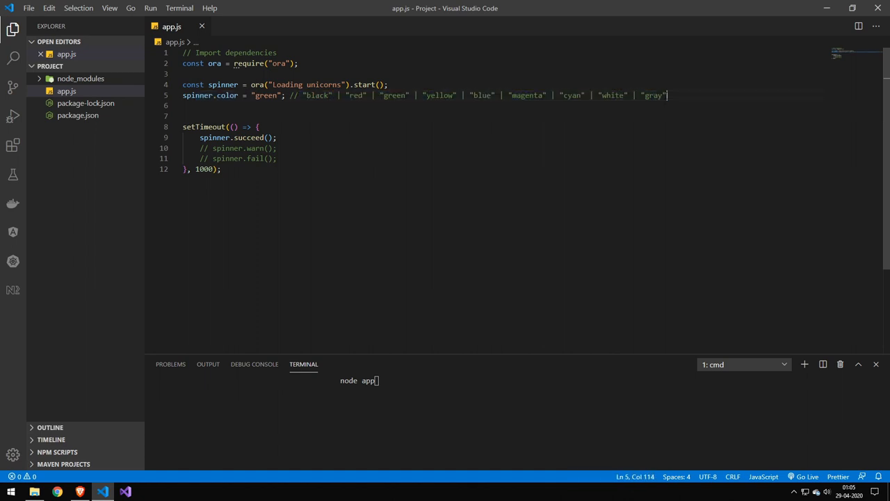
mouse_move(229, 95)
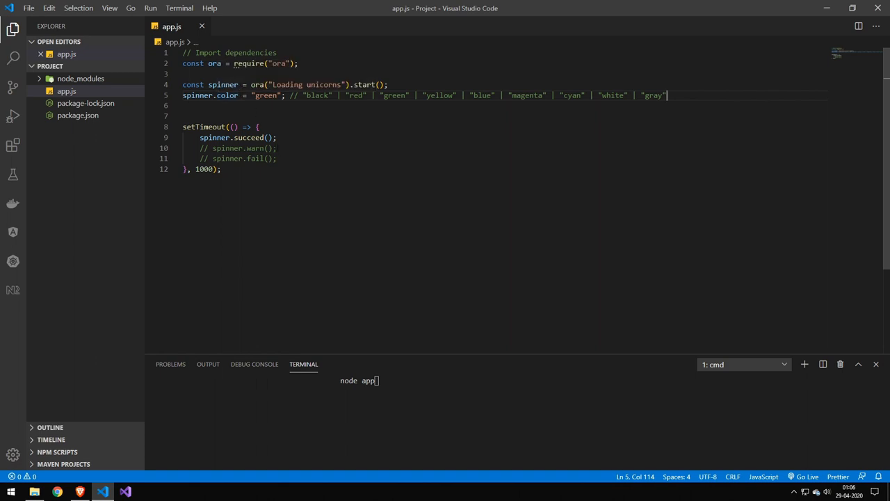
left_click(221, 169)
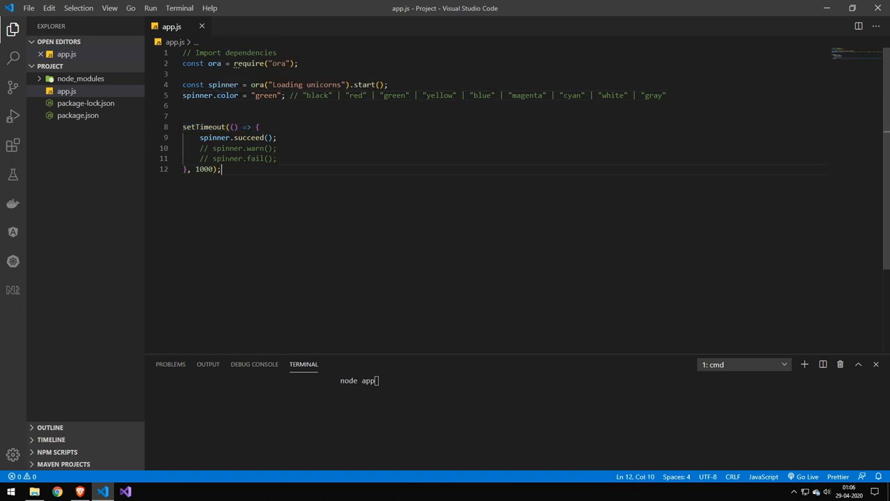
left_click_drag(200, 137, 277, 158)
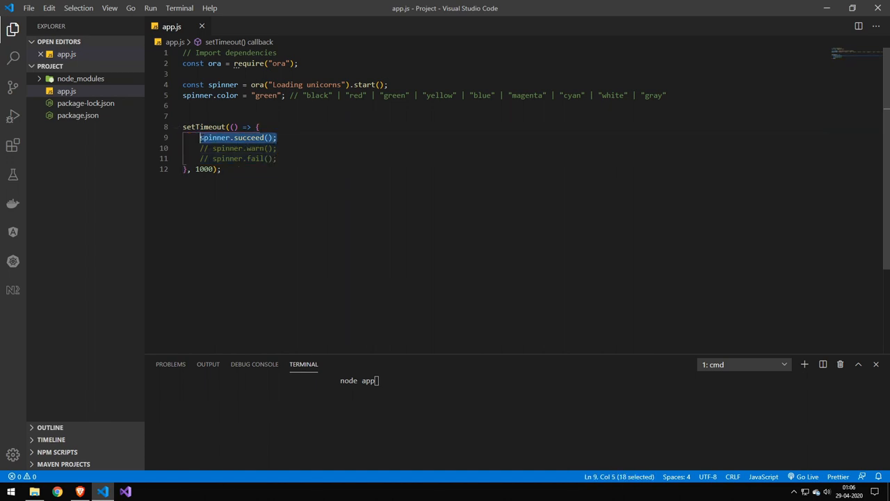
mouse_move(215, 137)
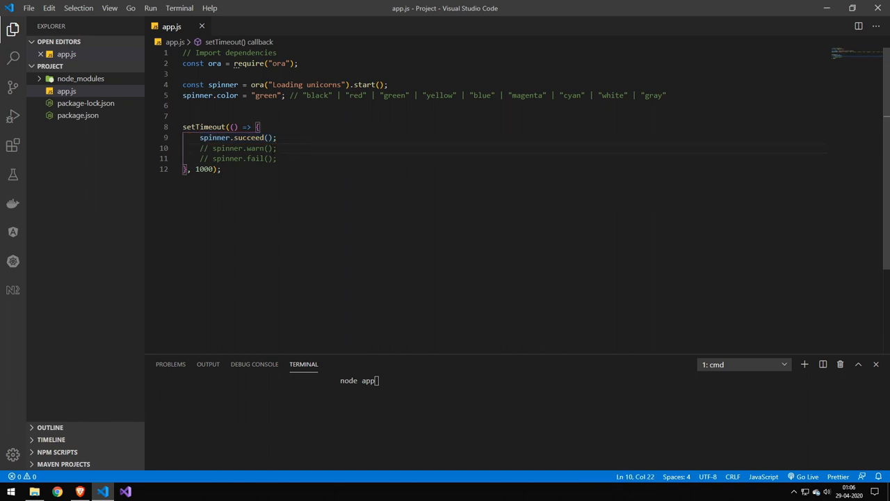
- Enter the boxen example logging two "unicorn" boxes with padding, margin and double border
left_click(277, 158)
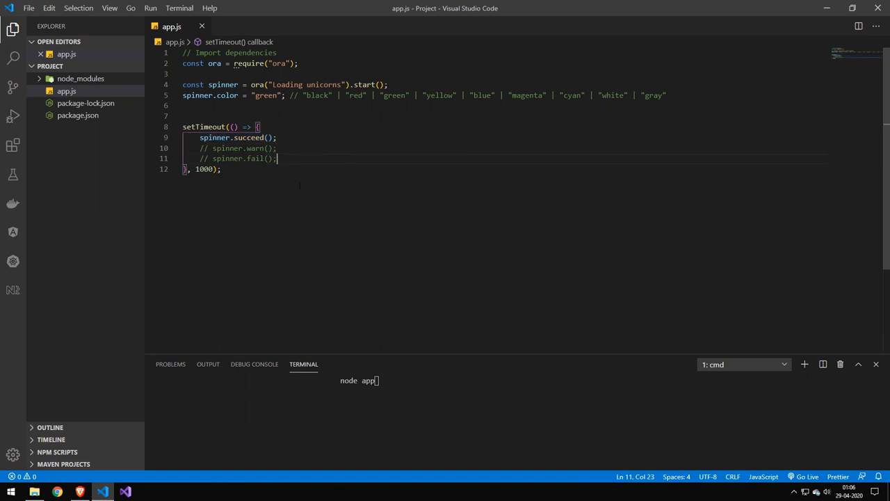
key("Return")
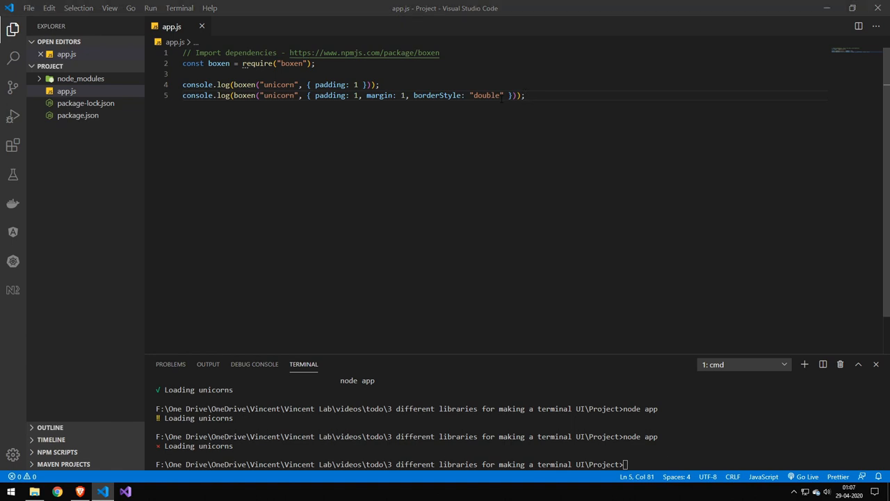
double_click(244, 85)
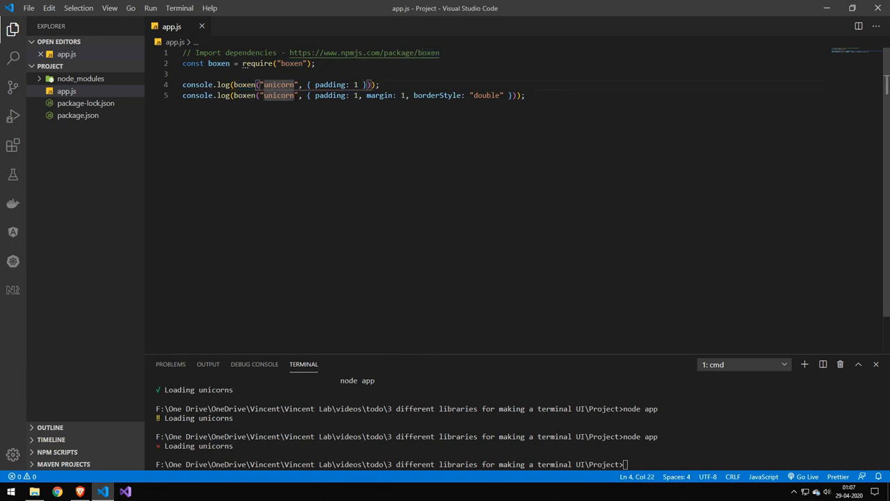
mouse_move(330, 84)
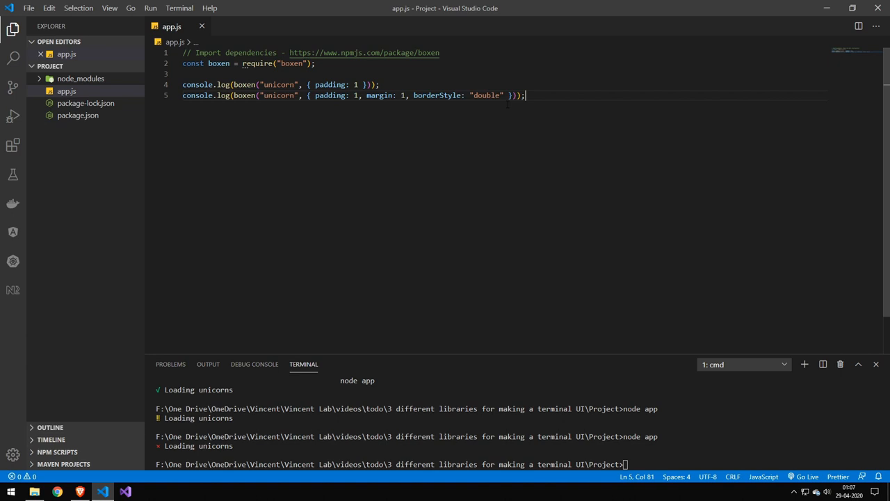
key("Return")
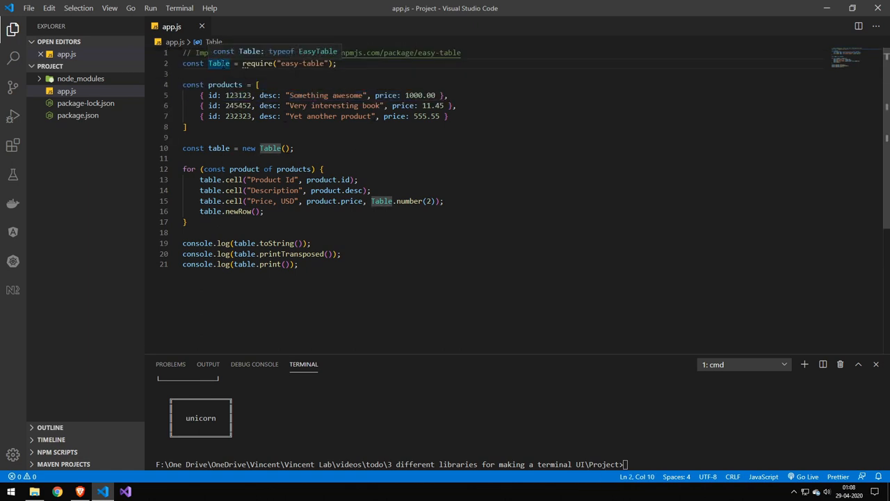
- Scroll down through the easy-table loop adding id, description and price cells per product
scroll("down", 3)
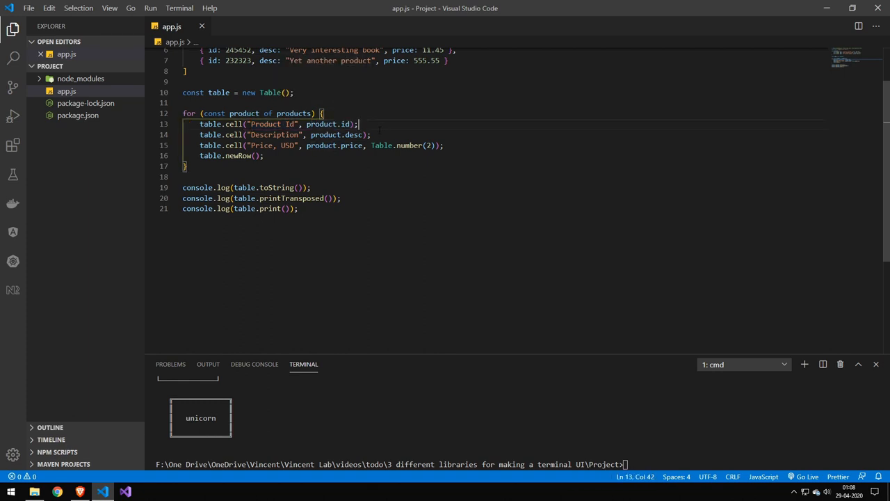
left_click_drag(356, 124, 444, 145)
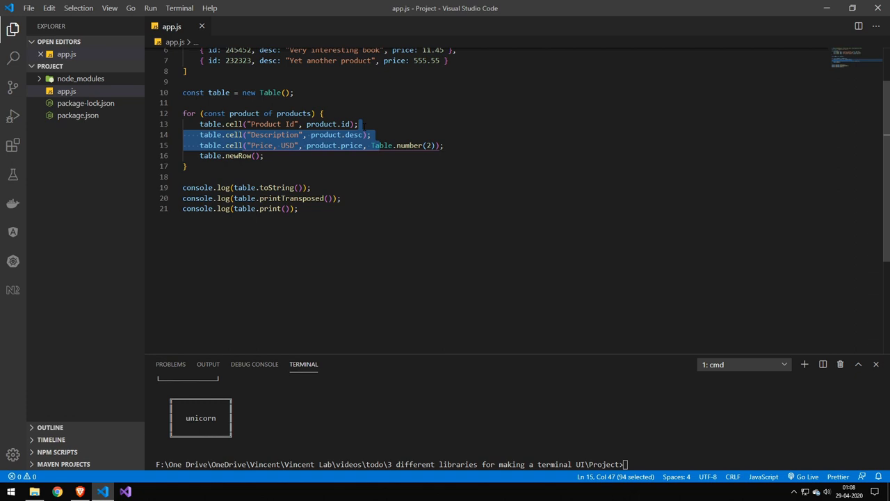
left_click(264, 155)
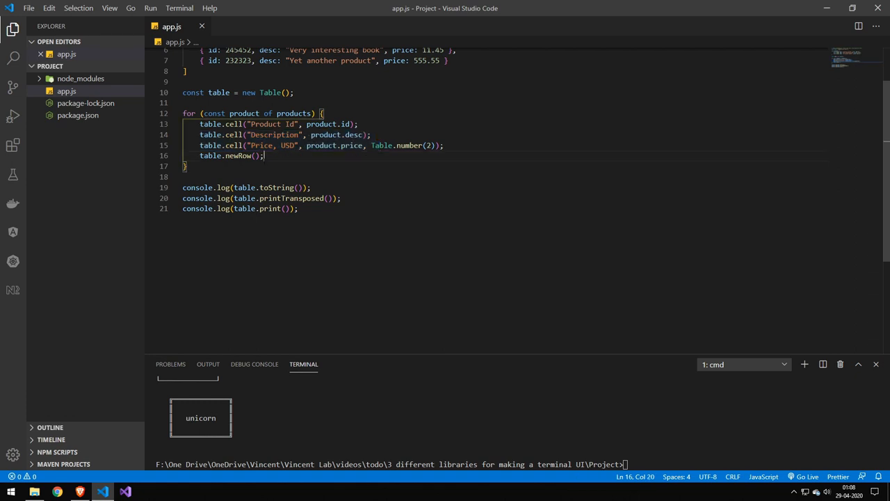
scroll("up", 3)
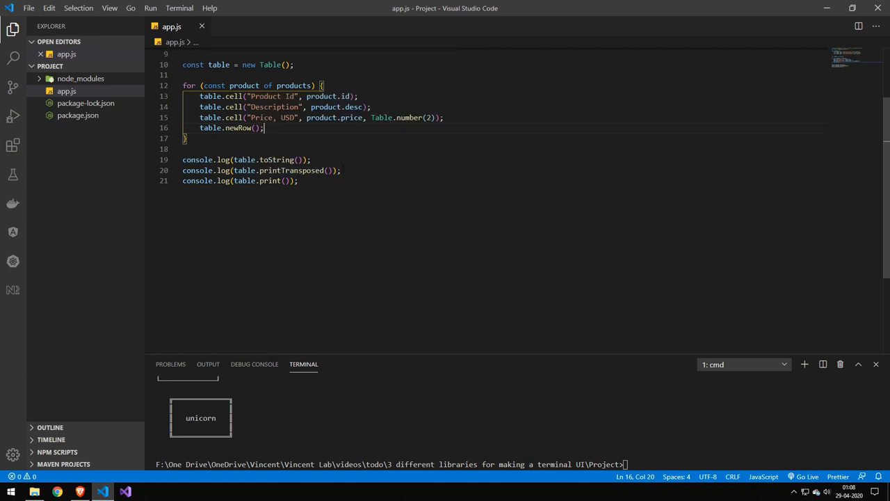
left_click(299, 160)
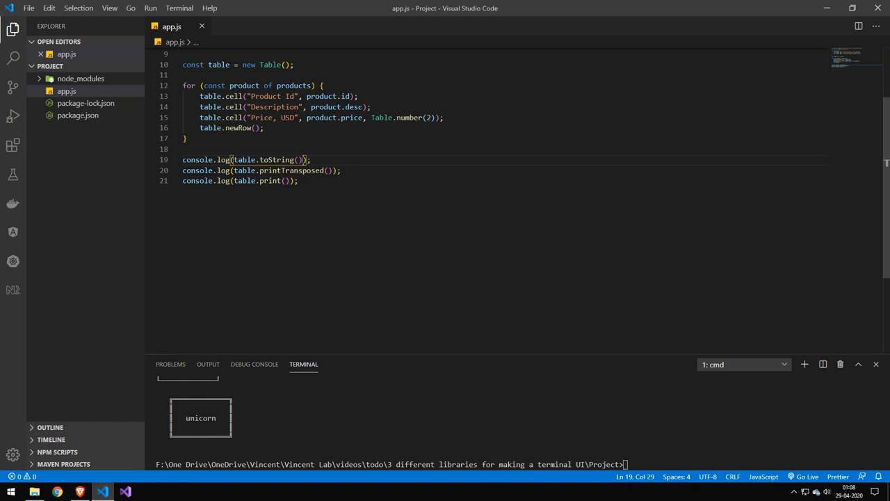